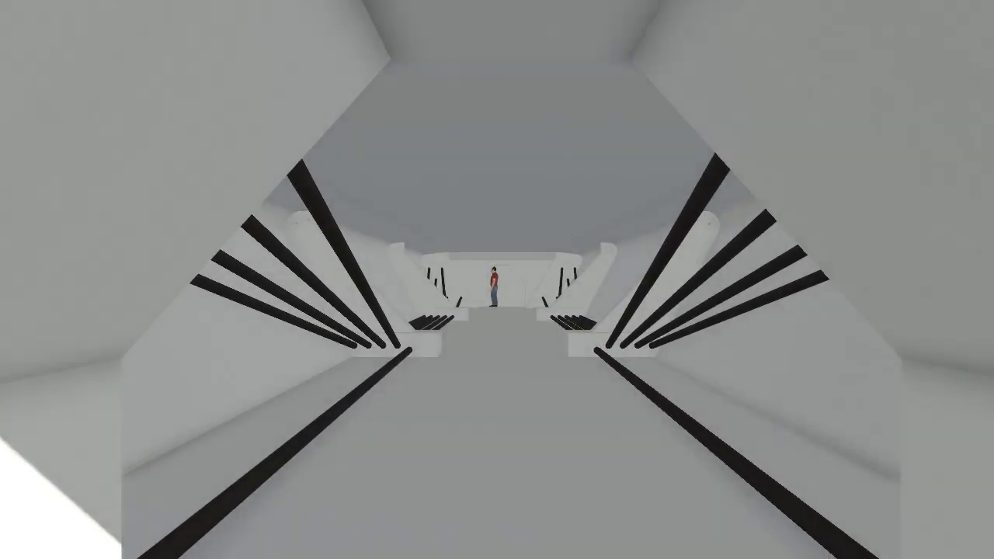
mouse_move(497, 280)
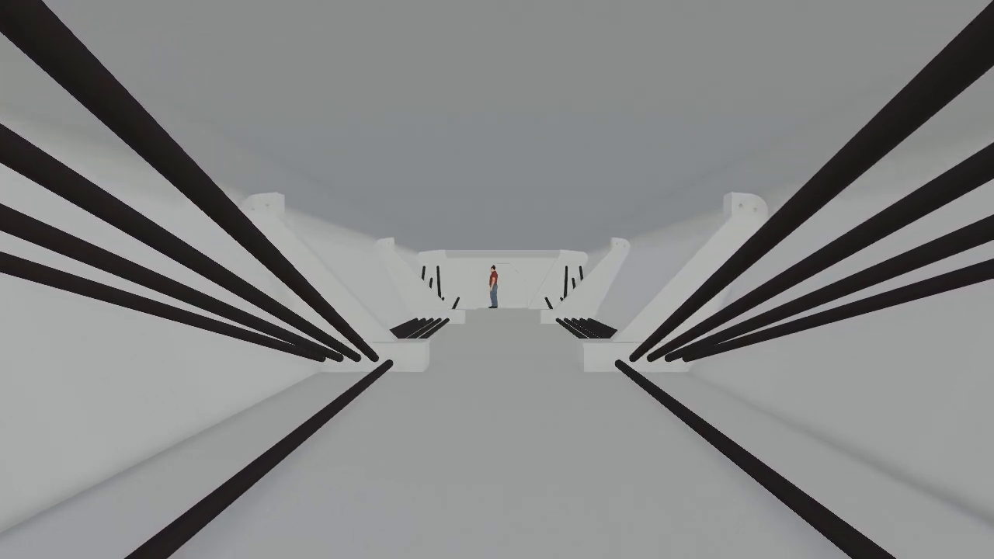